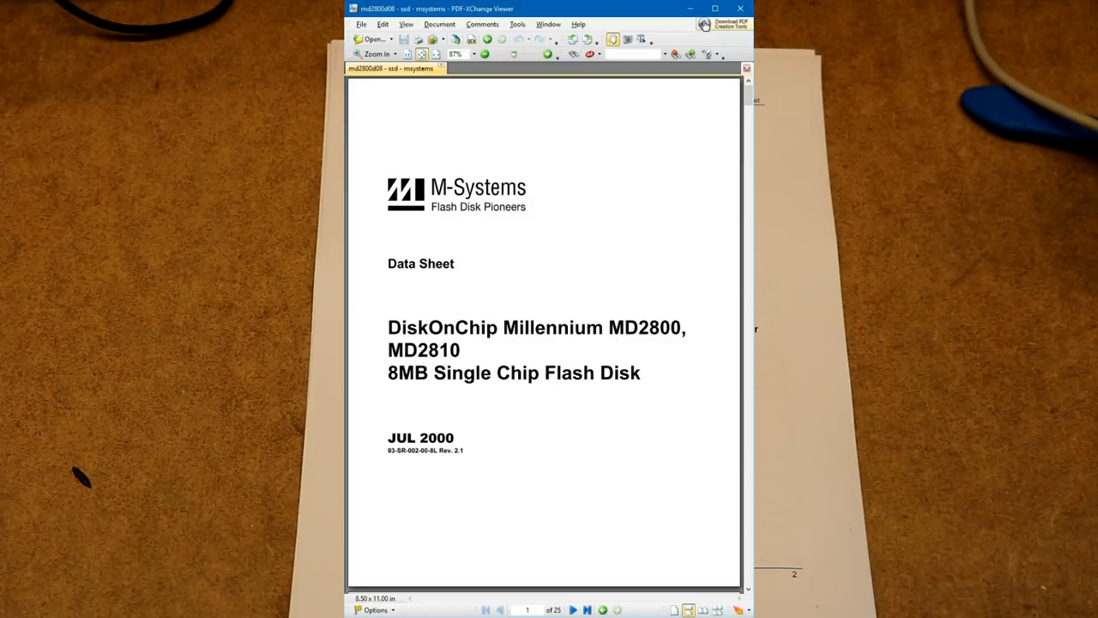
Jump to page 11, section 4.5 with the PC Memory Map figure.
click(573, 609)
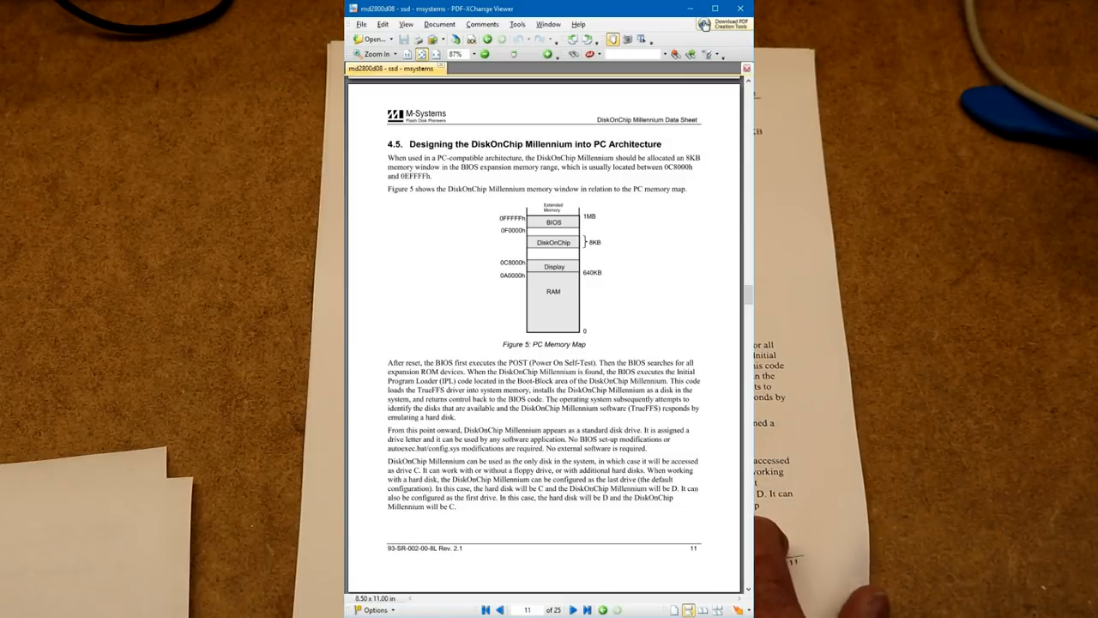
click(529, 68)
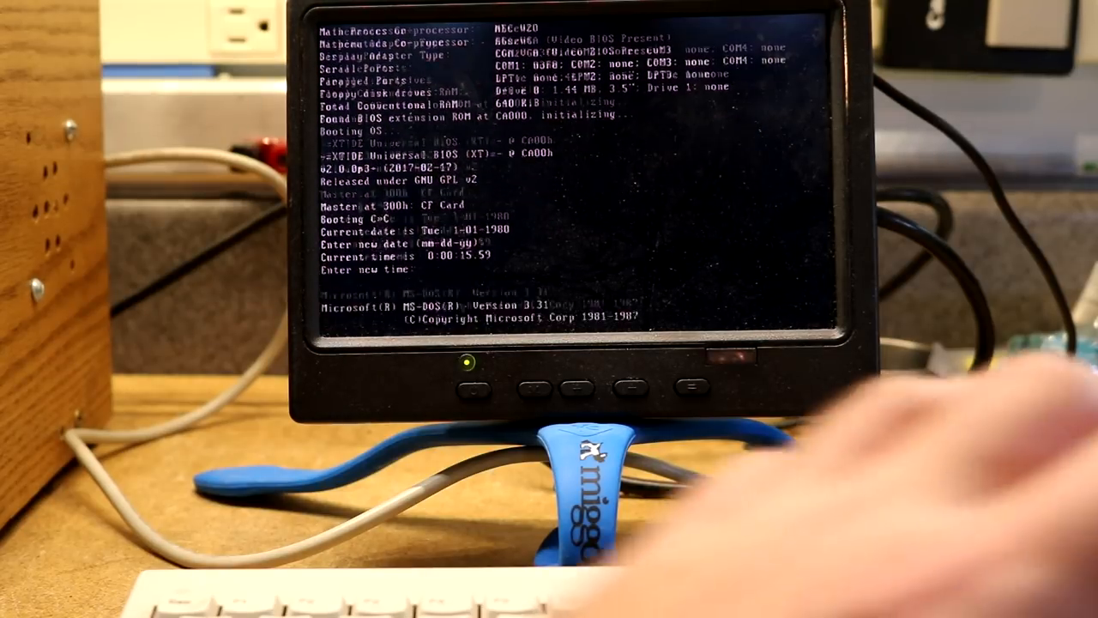
Accept the time prompt and change into the DOC utilities folder to list DFORMAT, DINFO, DUPDATE.
key(enter)
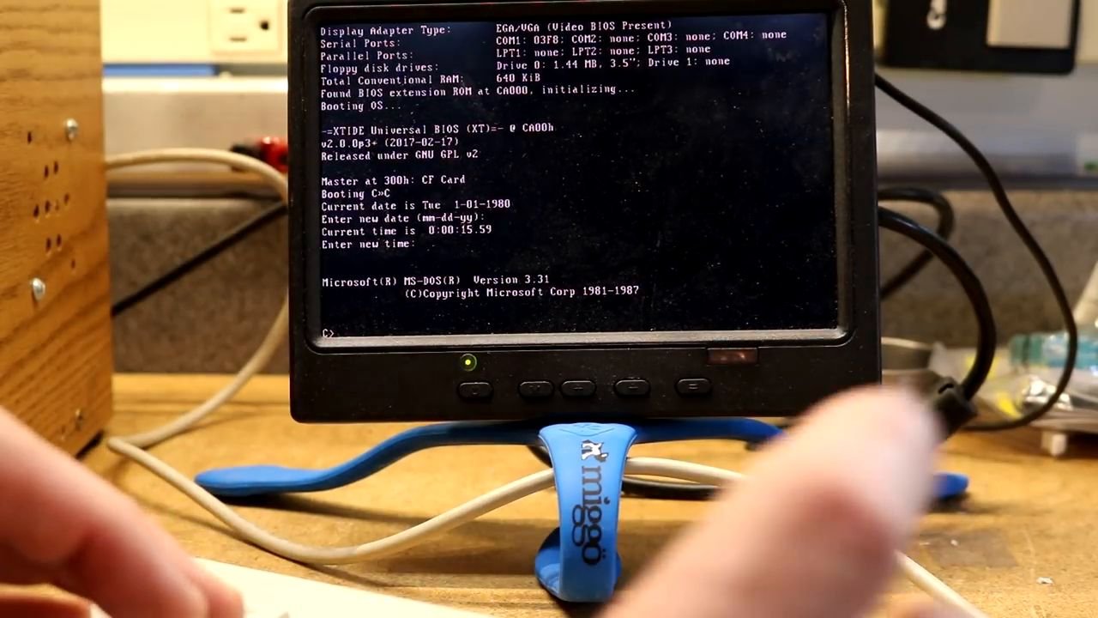
text(cd docth)
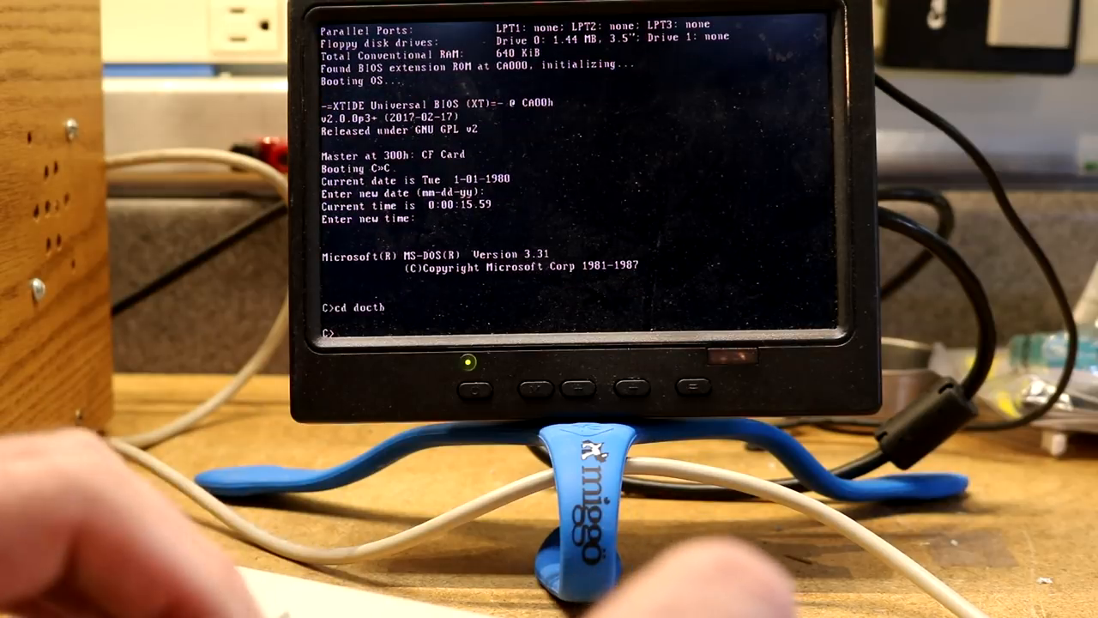
text(ld)
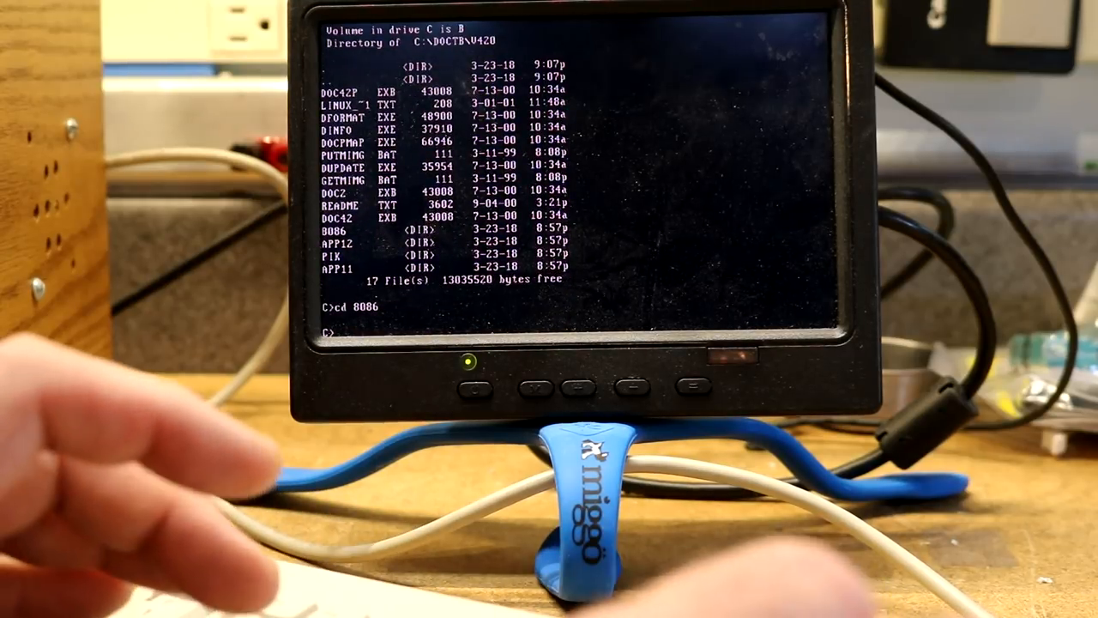
Run the dupdate utility once without arguments to see its usage.
text(dir)
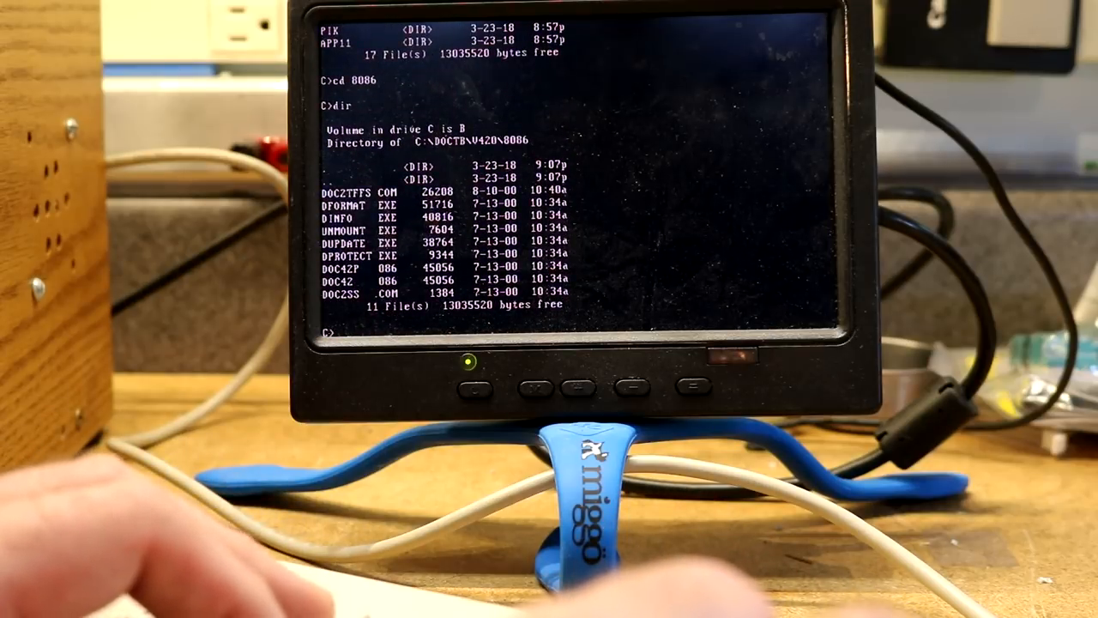
text(dupdate)
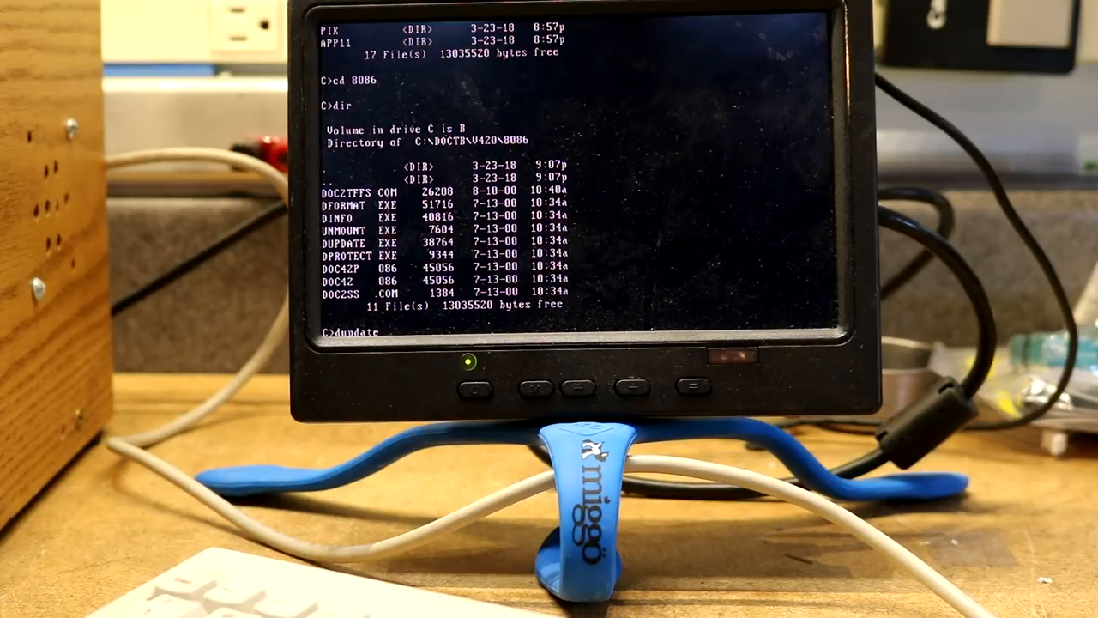
key(enter)
text(d)
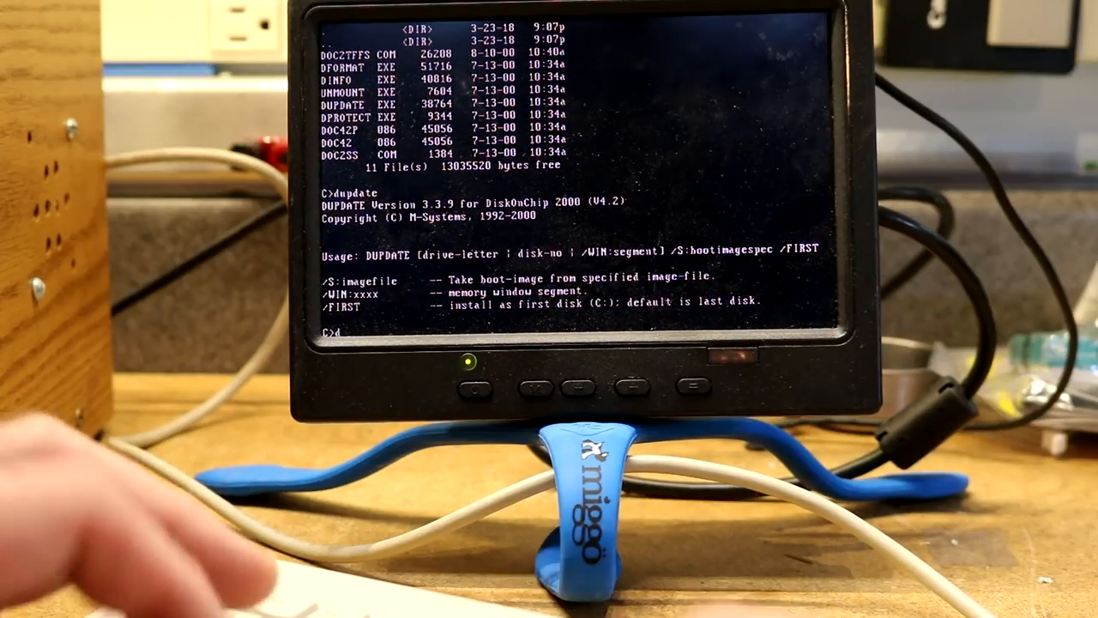
Run dupdate /win:e800 /s: with the DOC42 boot image to reinstall it on the DiskOnChip.
text(update /win:e000)
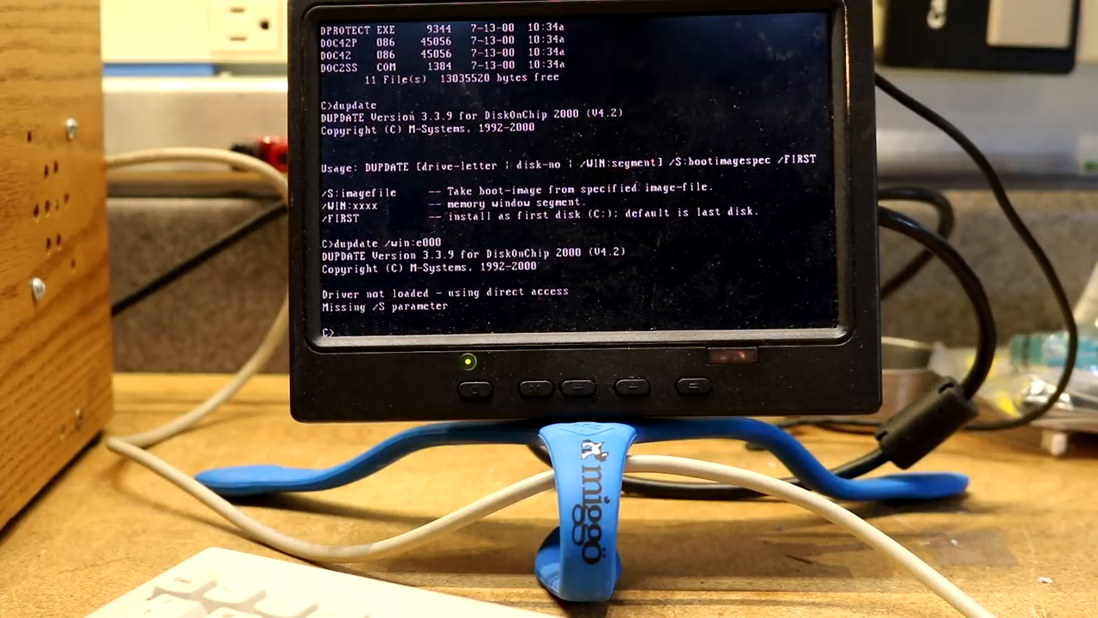
text(di)
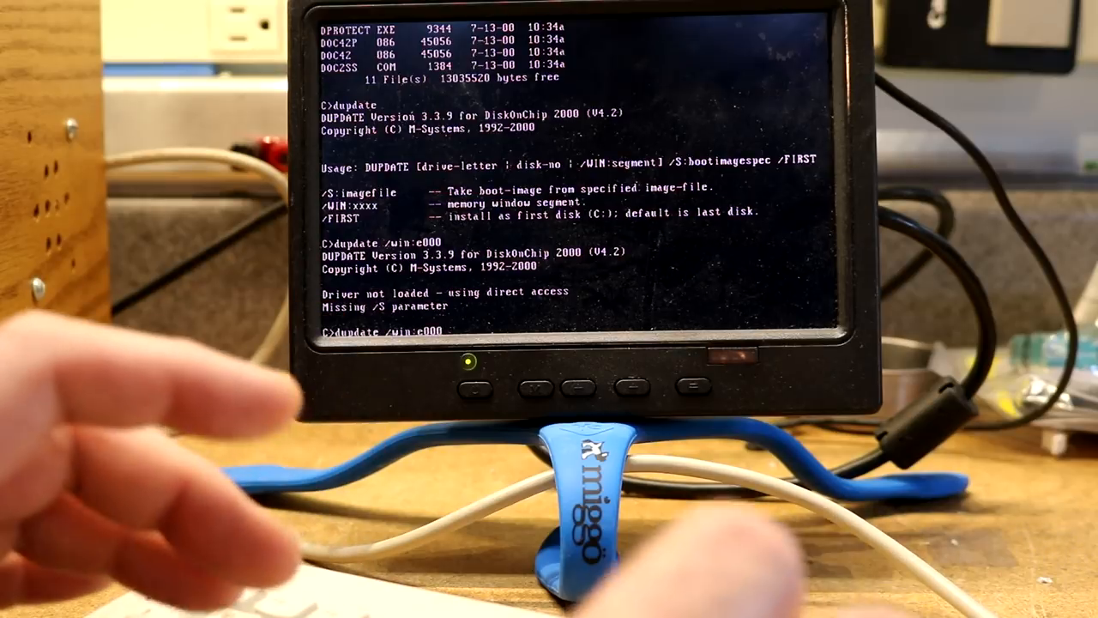
text(/s:)
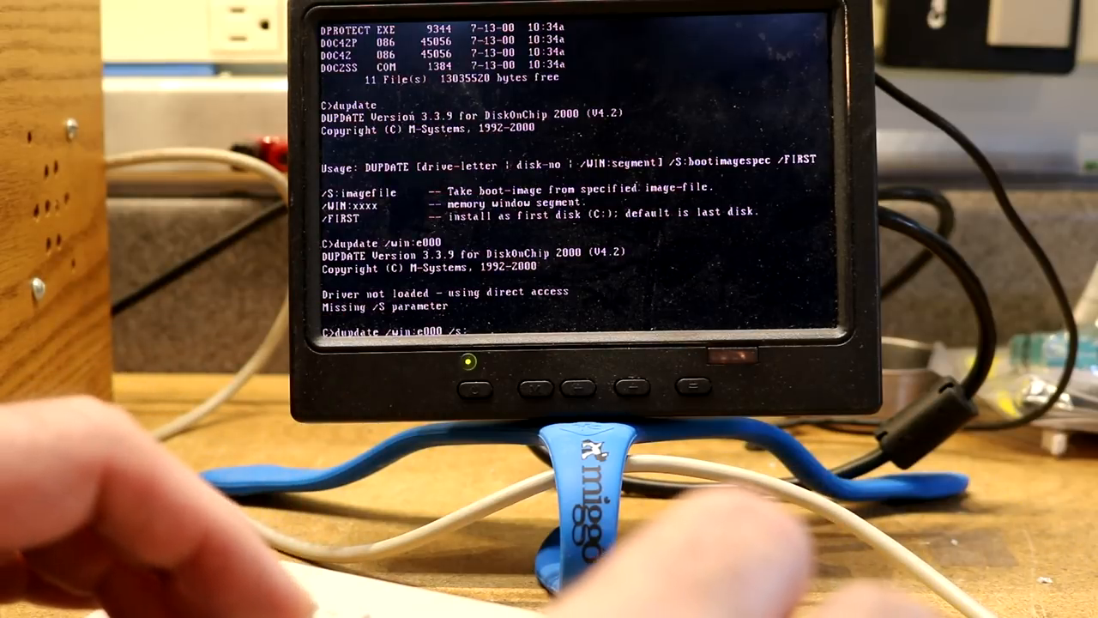
text(doc)
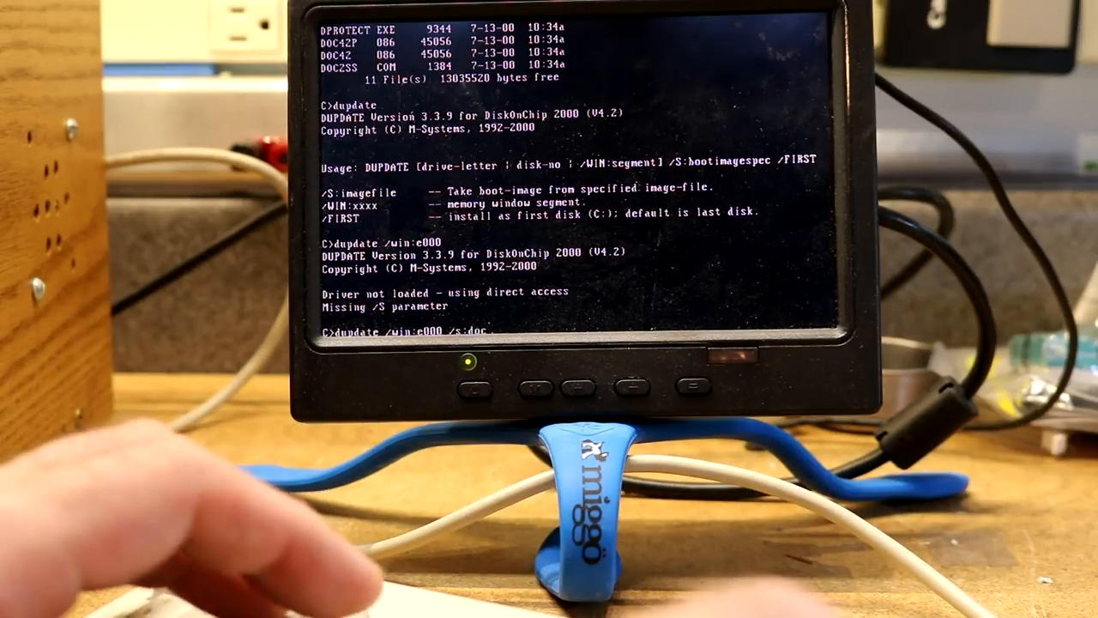
text(42.08)
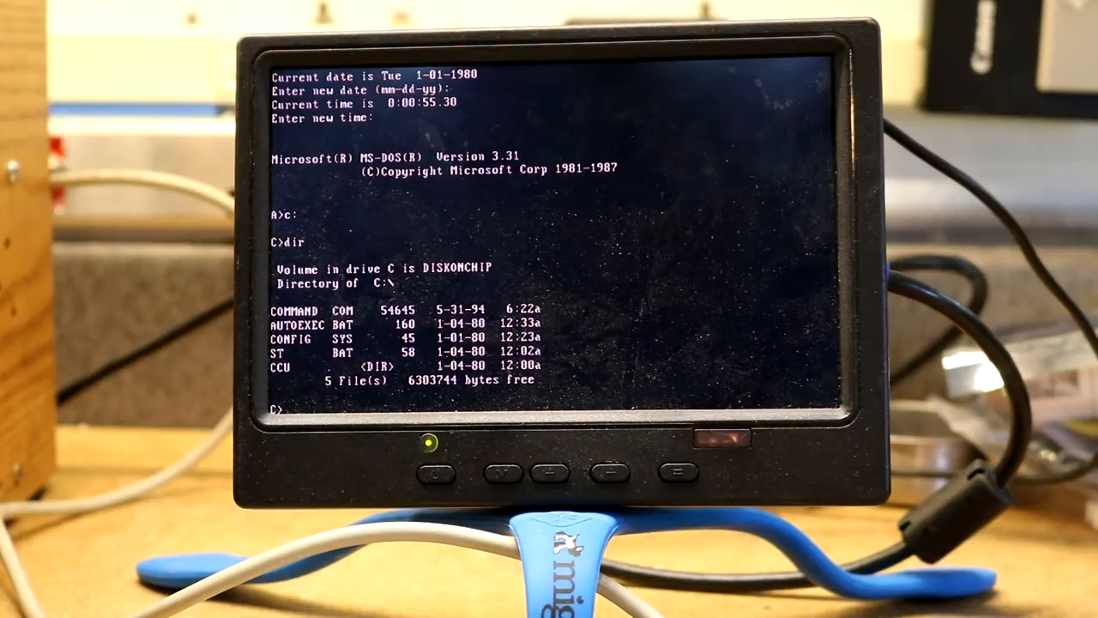
Display AUTOEXEC.BAT's contents with its PATH, TEMP and startchk/ccumain loop.
text(type autoexec.ba)
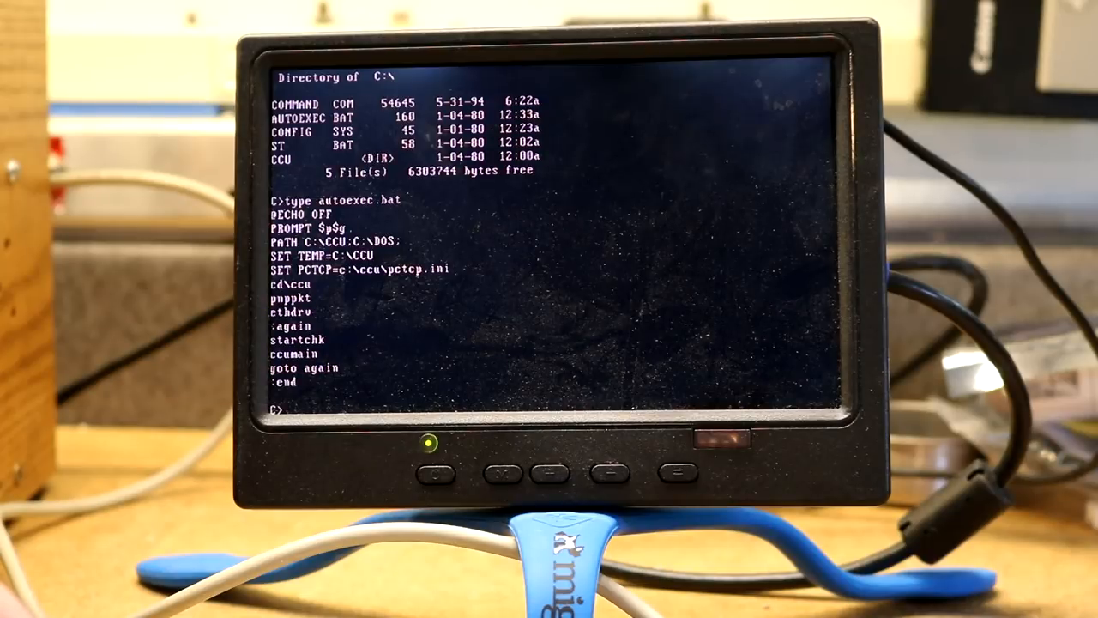
Display ST.BAT's contents before listing the CCU directory.
text(type)
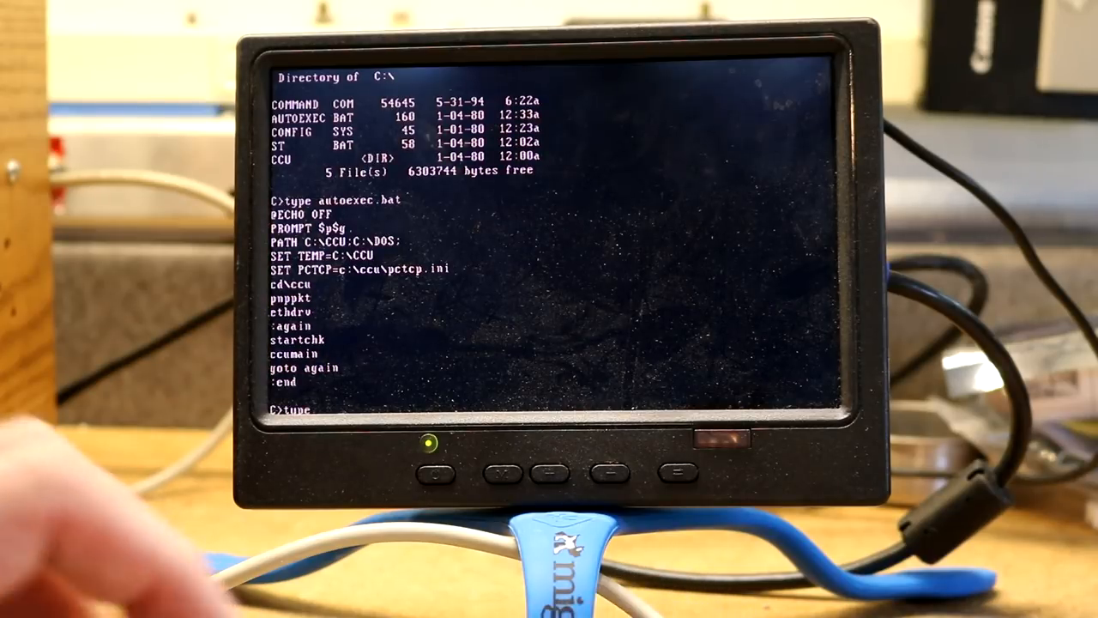
text(st.)
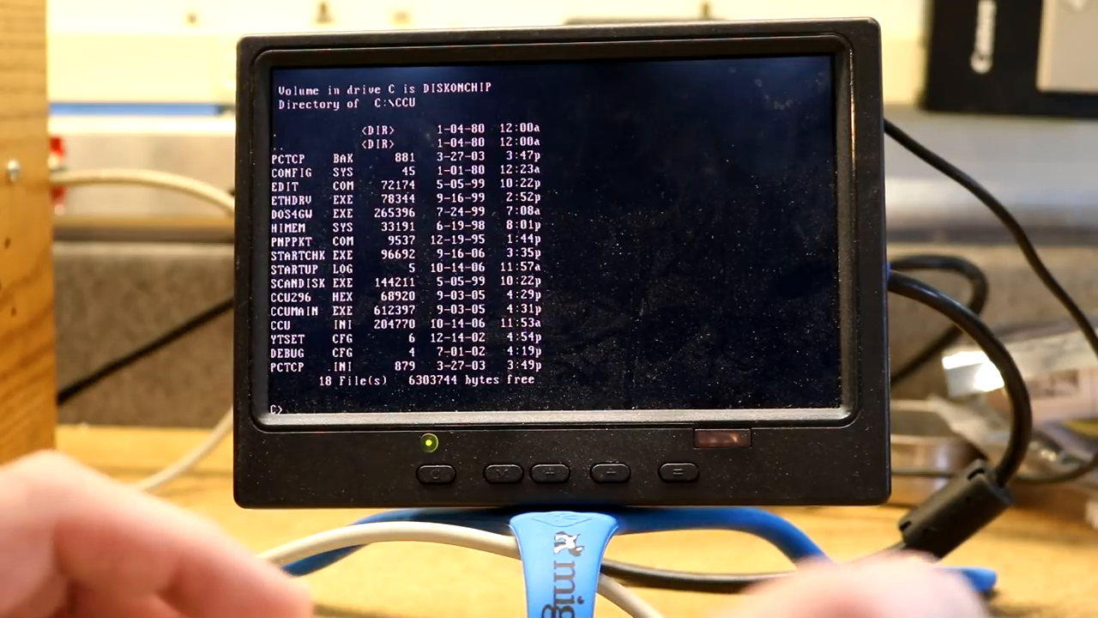
text(tu)
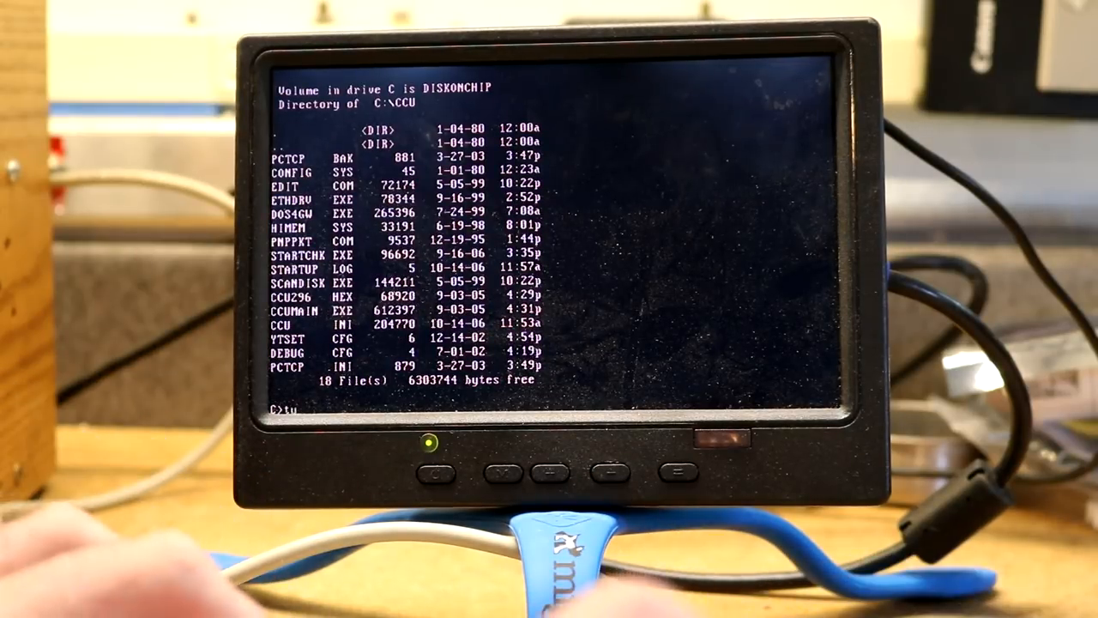
text(ype pctcp.ini)
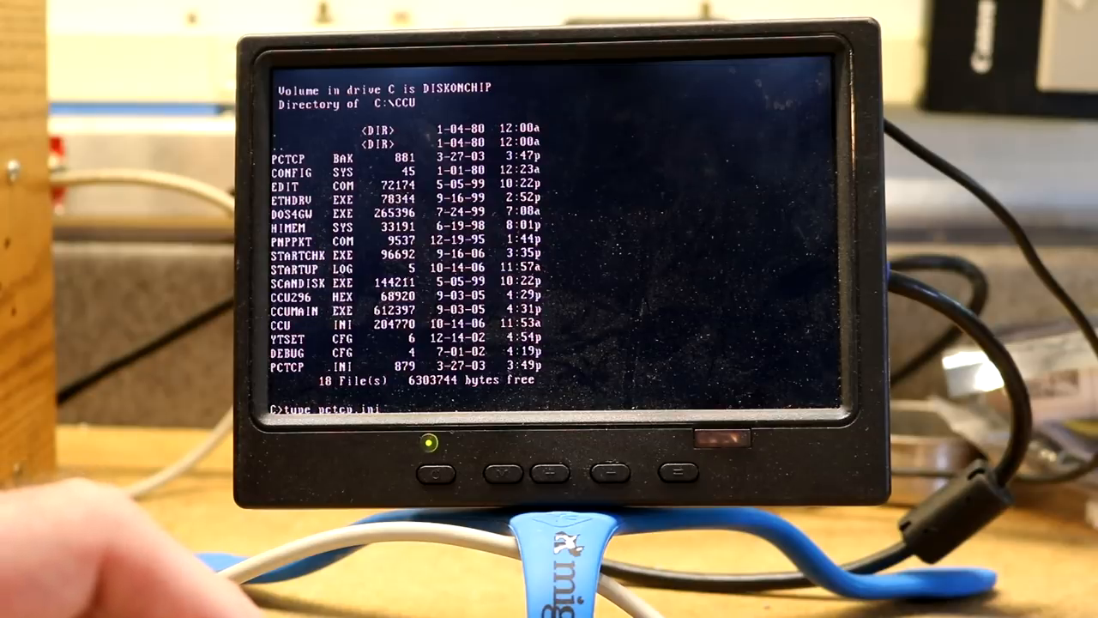
text(| \do)
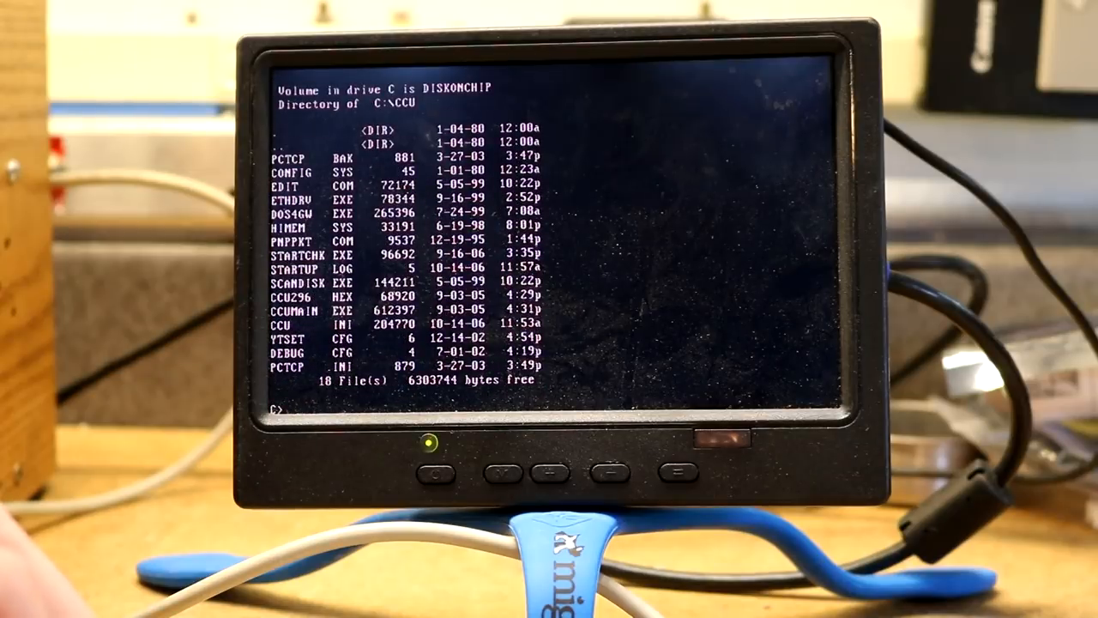
Run ccumain, which fails with a DOS/16M protected-mode error.
text(ccumain)
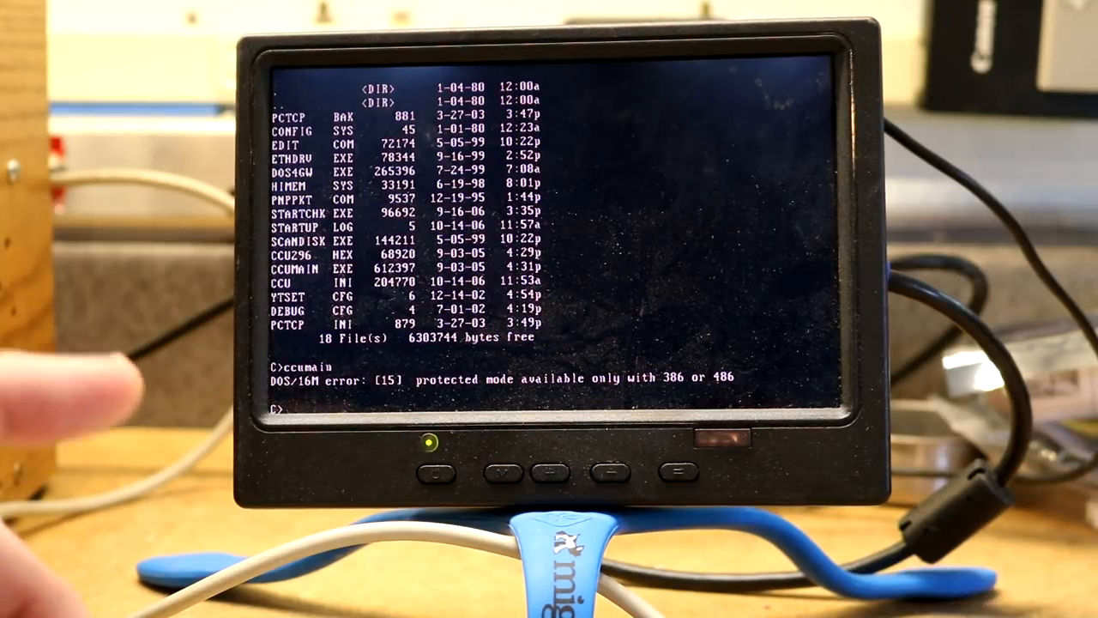
Retry launching the CCU program via a:debug, ending in repeated DOS/16M errors.
text(dos)
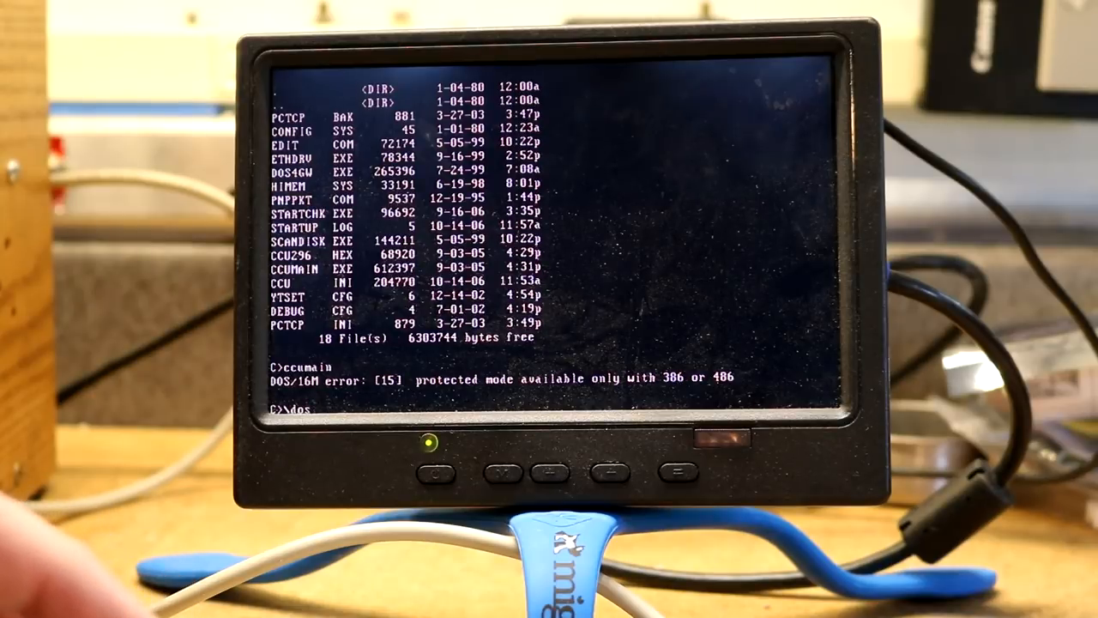
text(a:d)
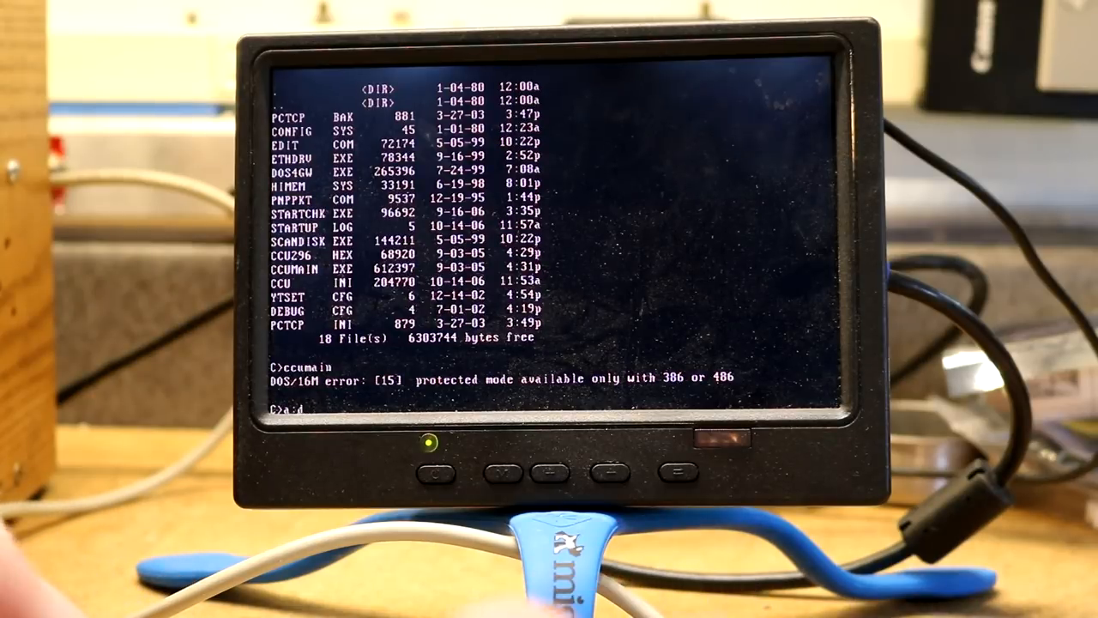
text(debug ccu)
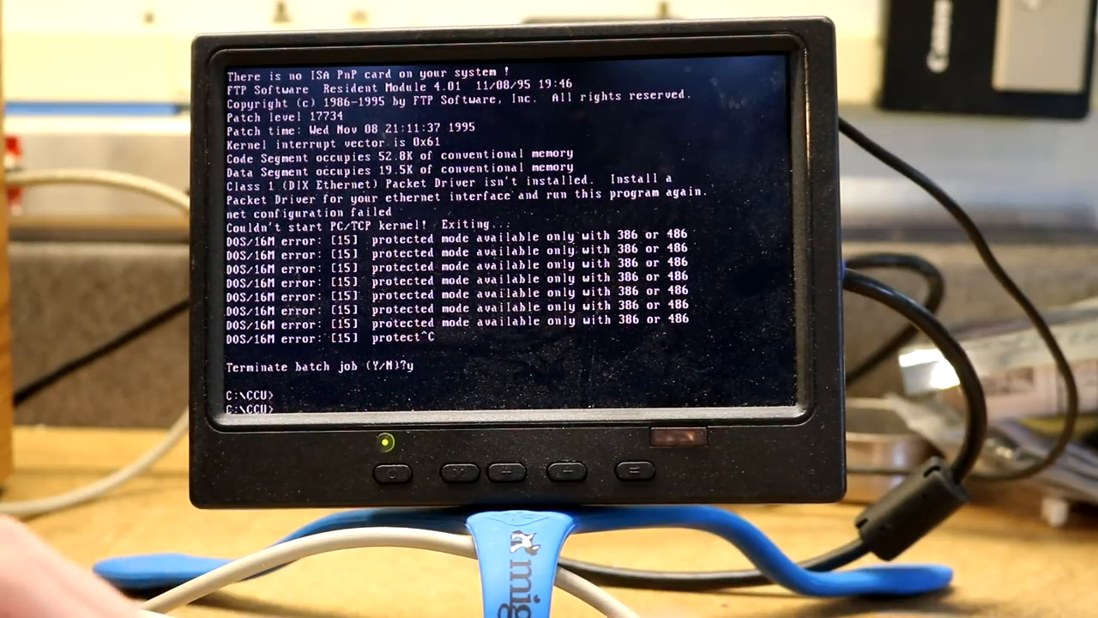
Run ver before rebooting from the floppy to the A> prompt.
text(ver)
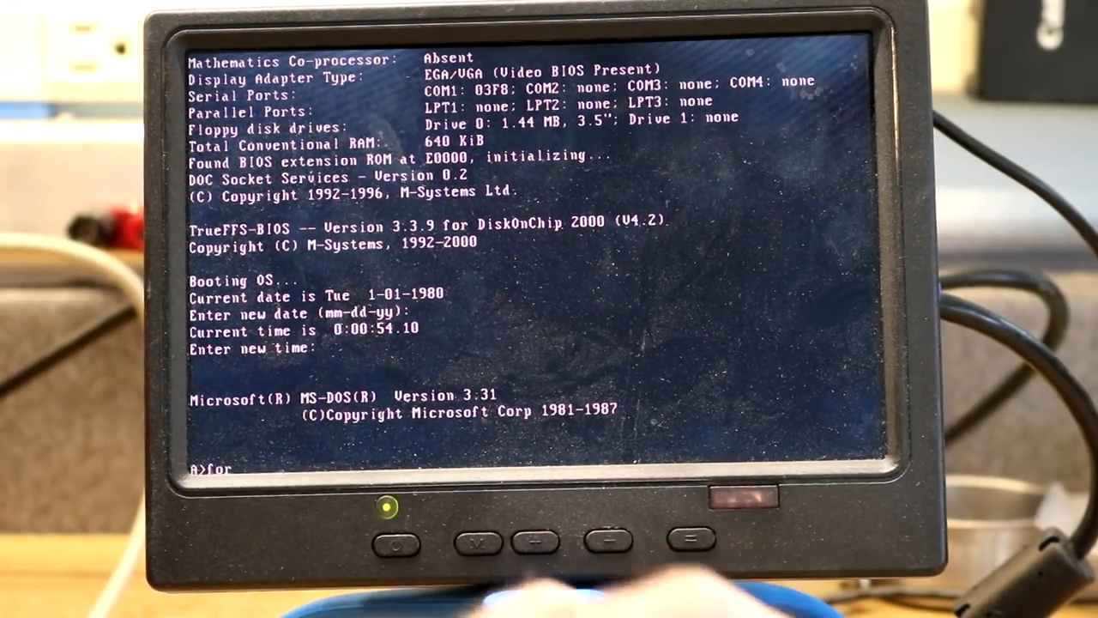
Run format c: /s and confirm with Y, leaving only COMMAND.COM on drive C.
text(mat c: /s)
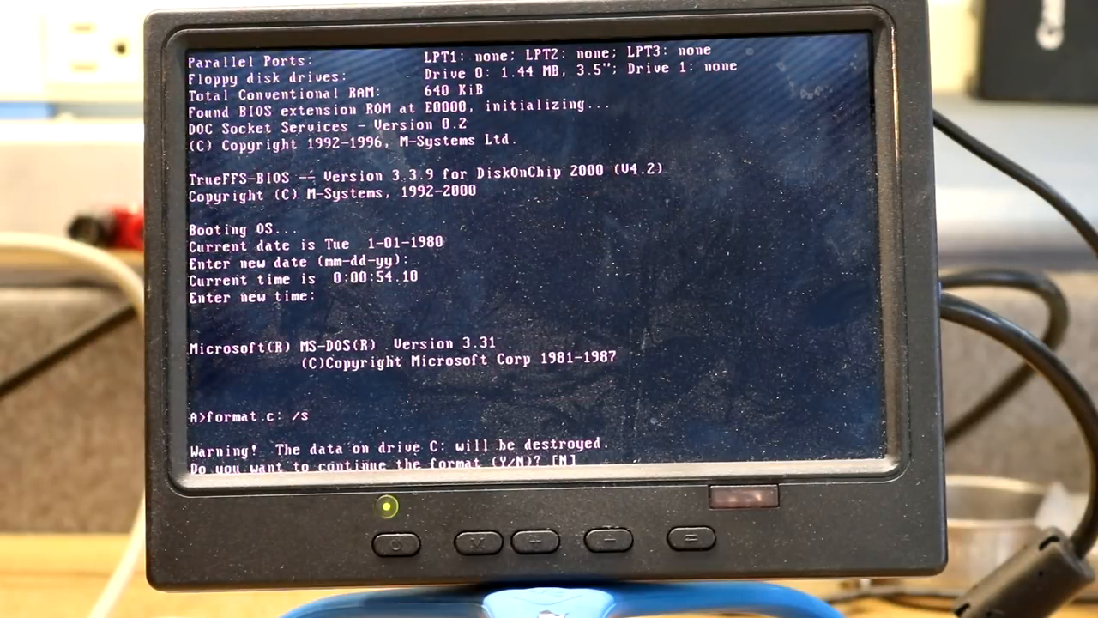
text(y)
text(dir c:)
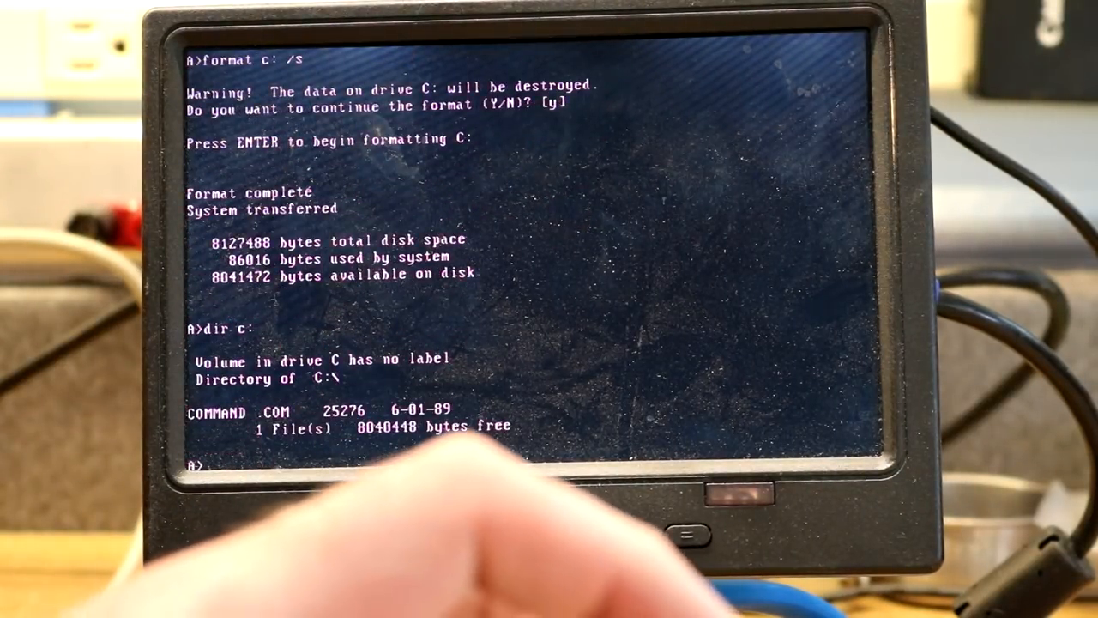
Create the c:\dos directory with mkdir to hold the DOS files.
text(cop)
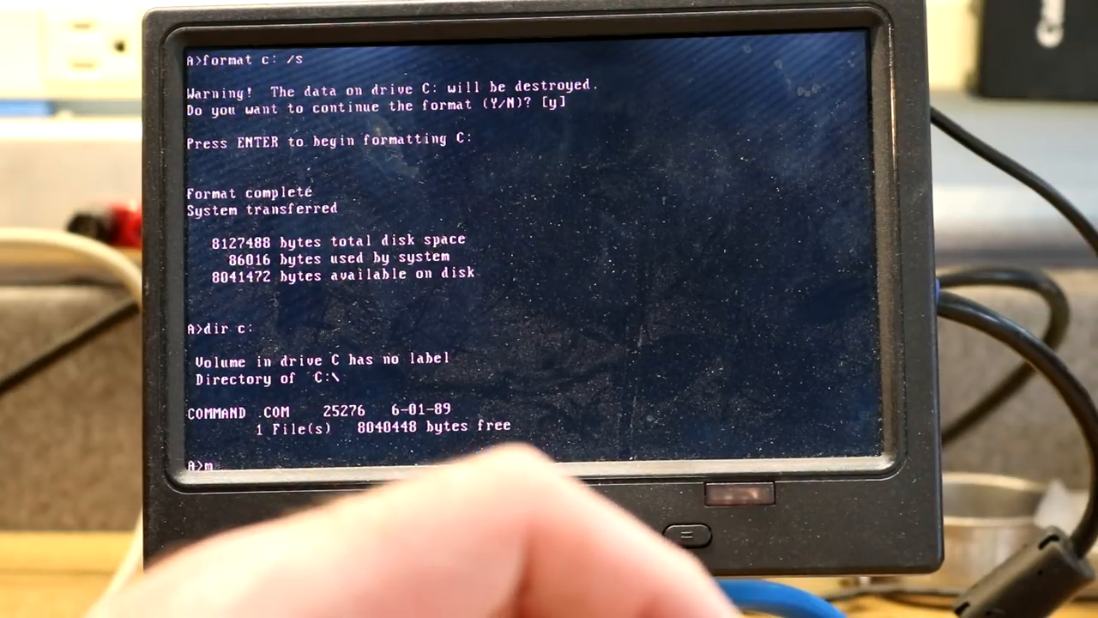
text(kdir c:\do)
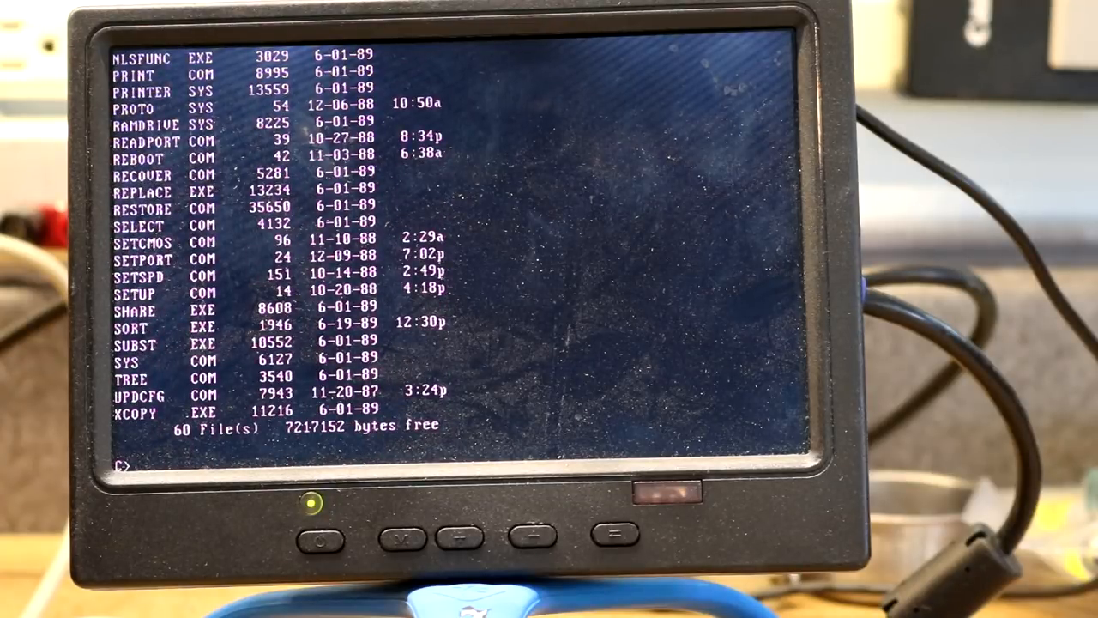
Run chkdsk on C: (60 user files, 7,208,960 bytes free), return to root, and launch nixclock.exe.
text(chkdsk)
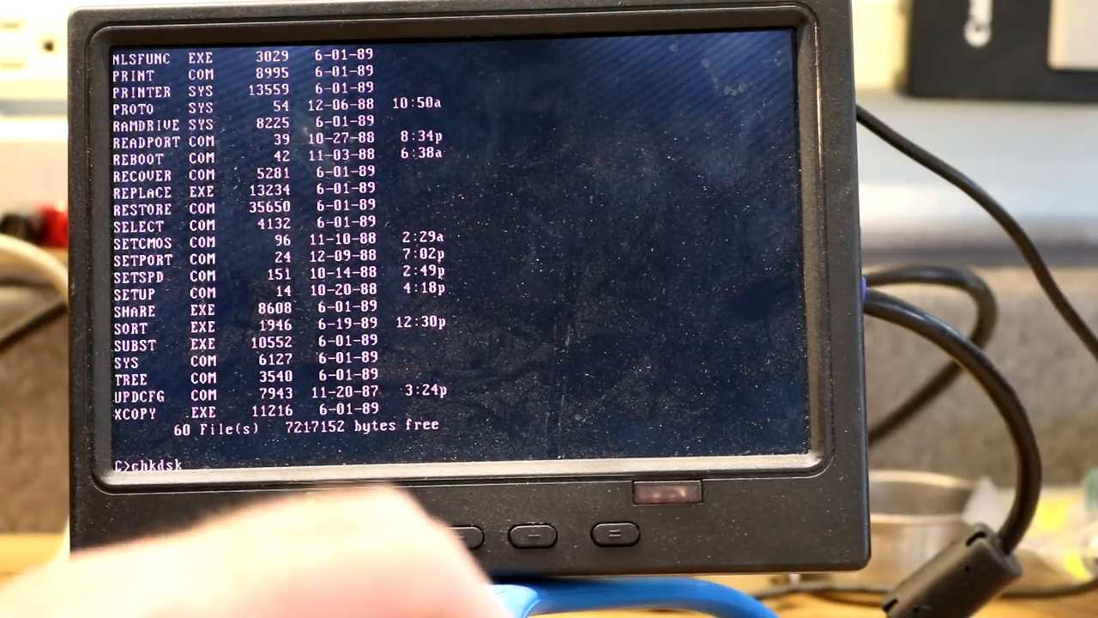
text(c:)
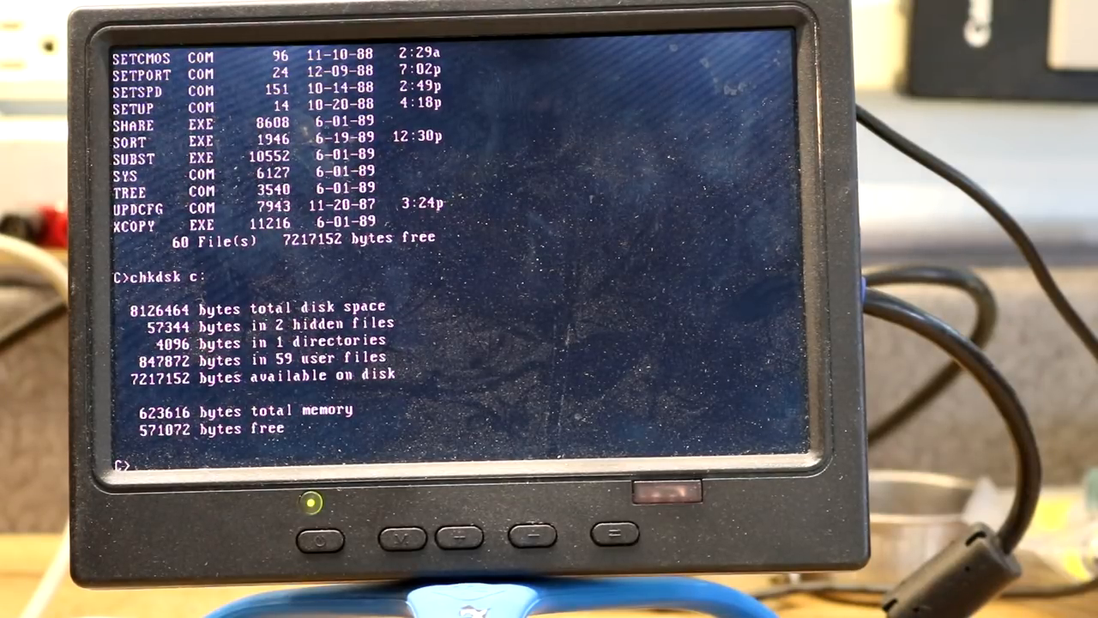
text(cd \)
text(nixc)
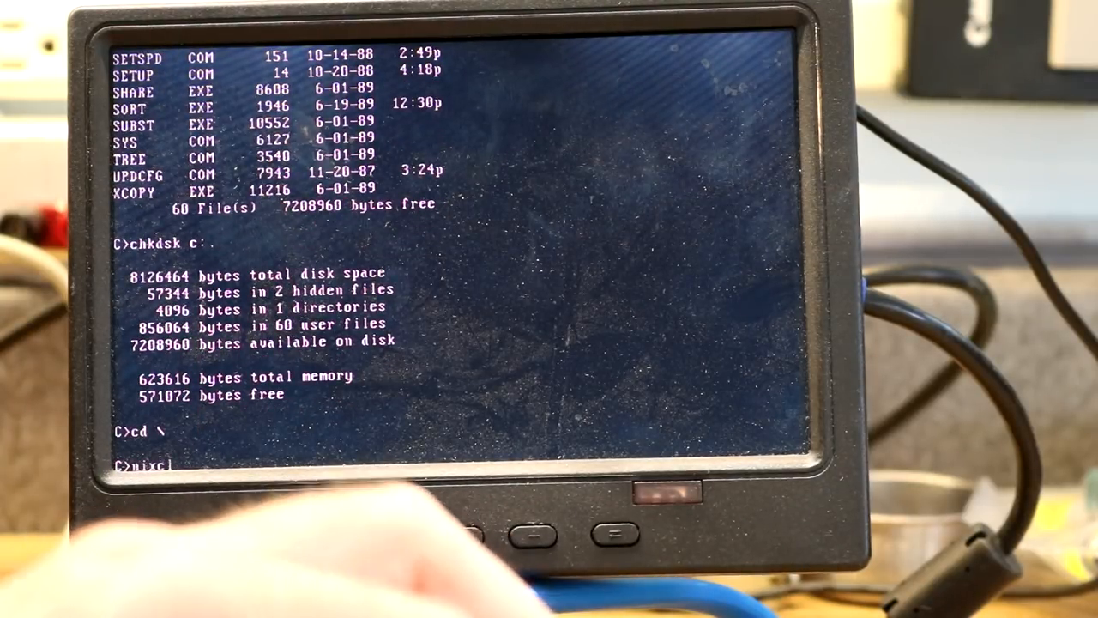
text(lock.exe)
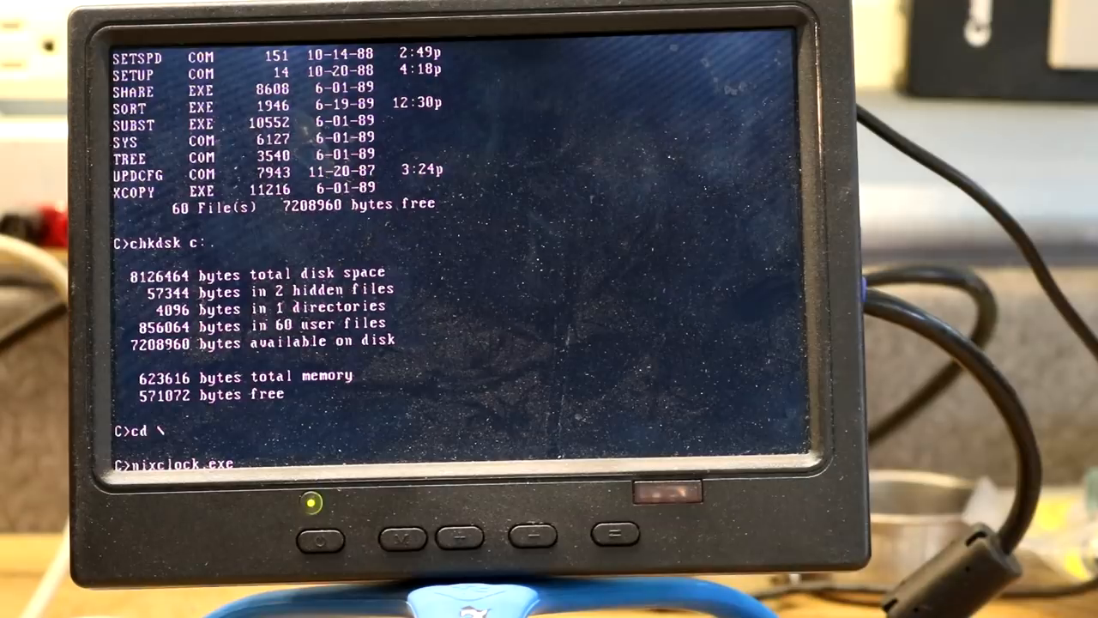